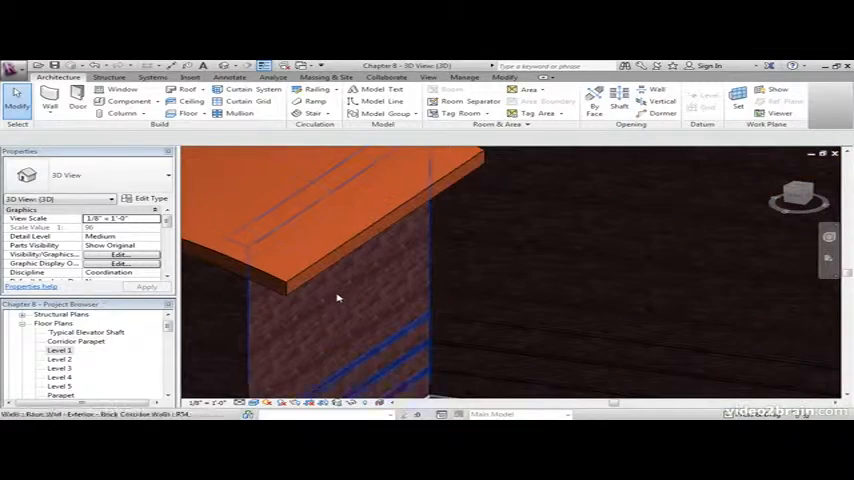
# Orbit around the curved dormer roof to view its edge, the wall side and the top
pyautogui.moveTo(337, 298); pyautogui.dragTo(487, 264)
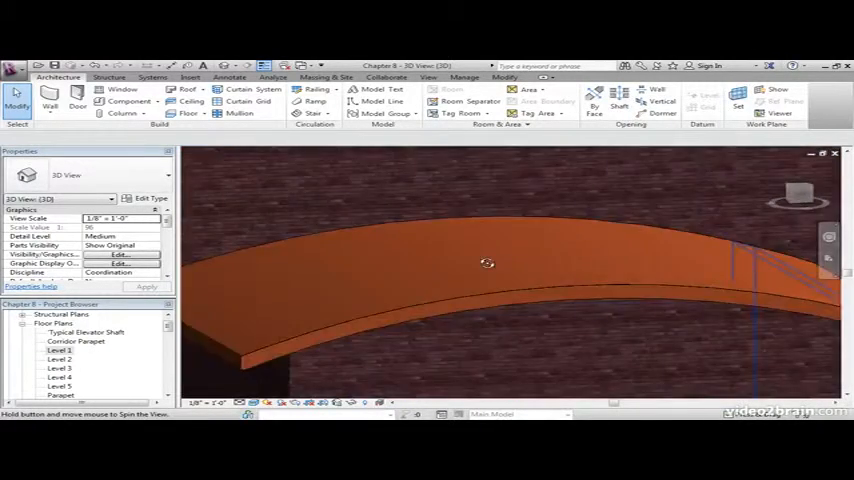
pyautogui.moveTo(487, 263); pyautogui.dragTo(665, 336)
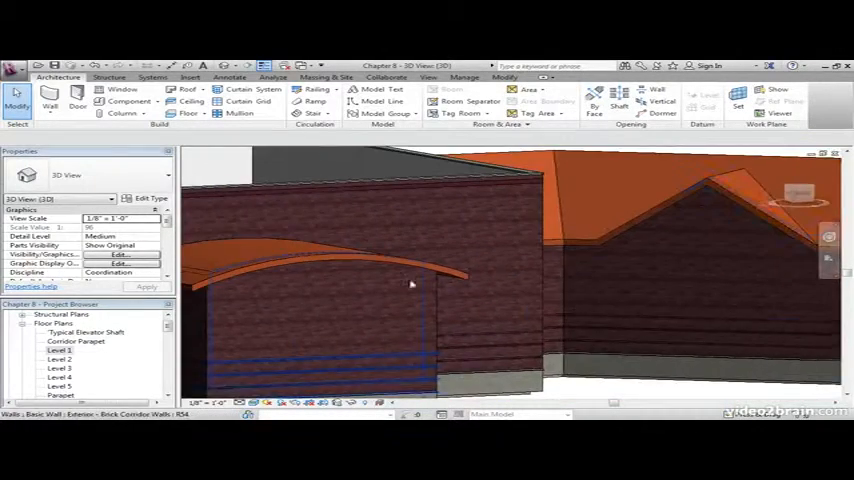
pyautogui.moveTo(410, 285); pyautogui.dragTo(612, 288)
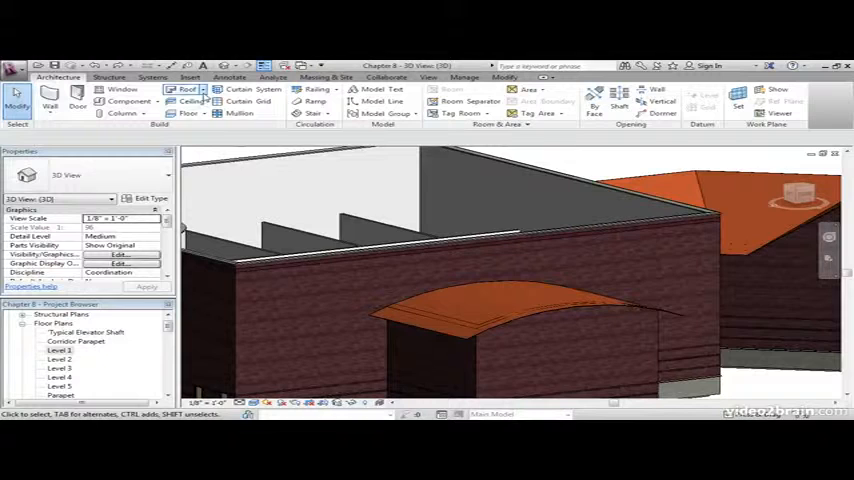
# Start the Roof: Fascia tool from the Architecture Roof drop-down
pyautogui.click(187, 89)
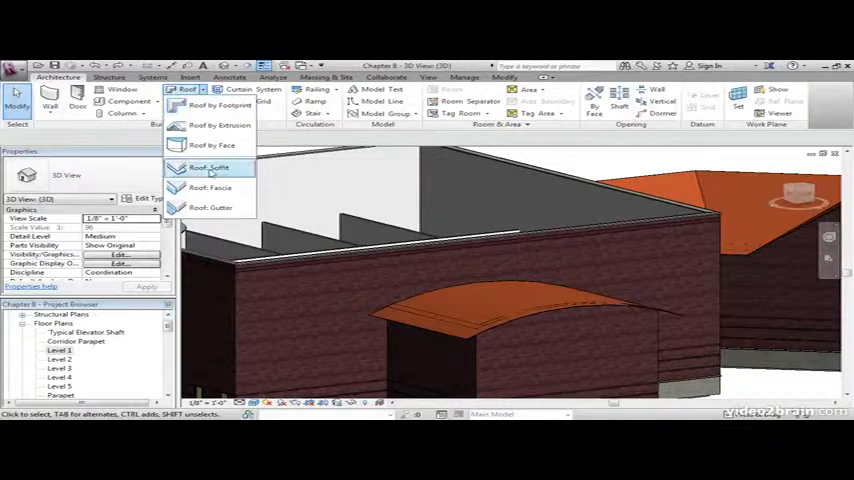
pyautogui.click(211, 187)
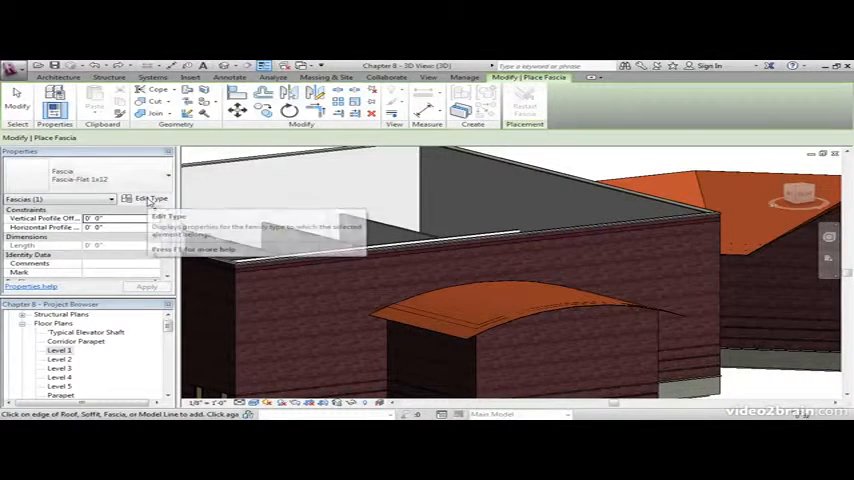
# Duplicate Fascia-Flat 1x12 as 'Fascia-Flat 1x12 Copper' and review its Profile choices
pyautogui.click(152, 198)
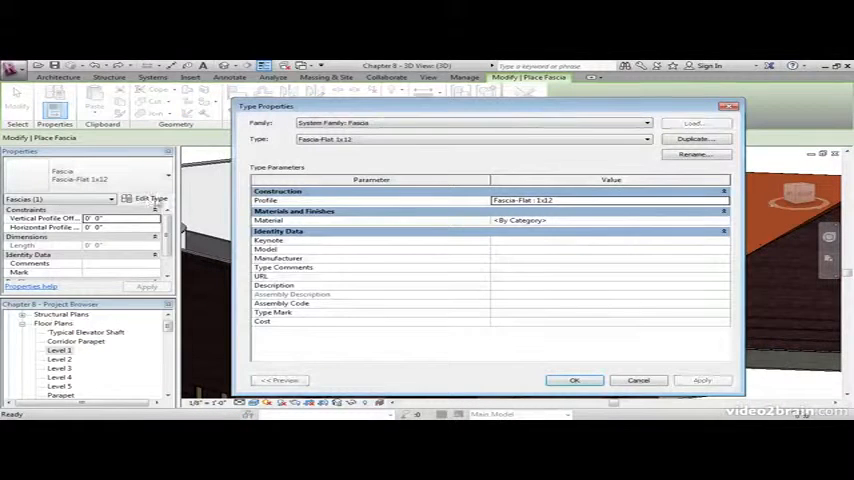
pyautogui.click(695, 154)
pyautogui.write('Fascia-Flat 1x12 Copper')
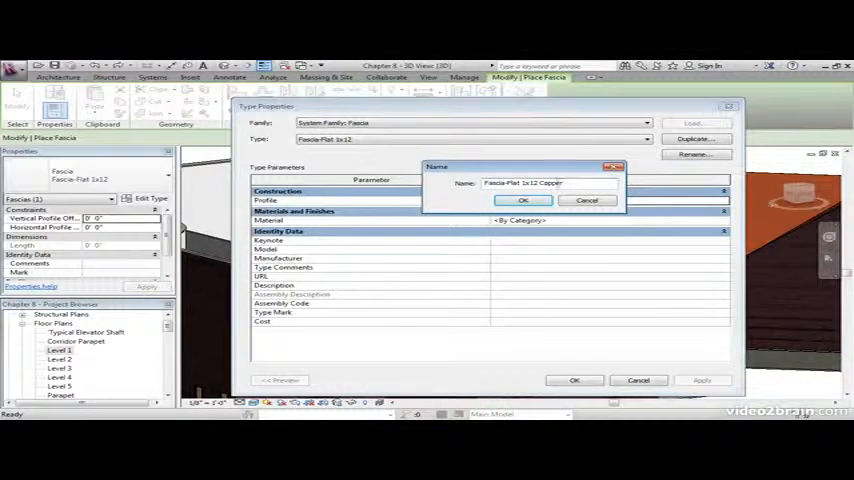
pyautogui.click(523, 200)
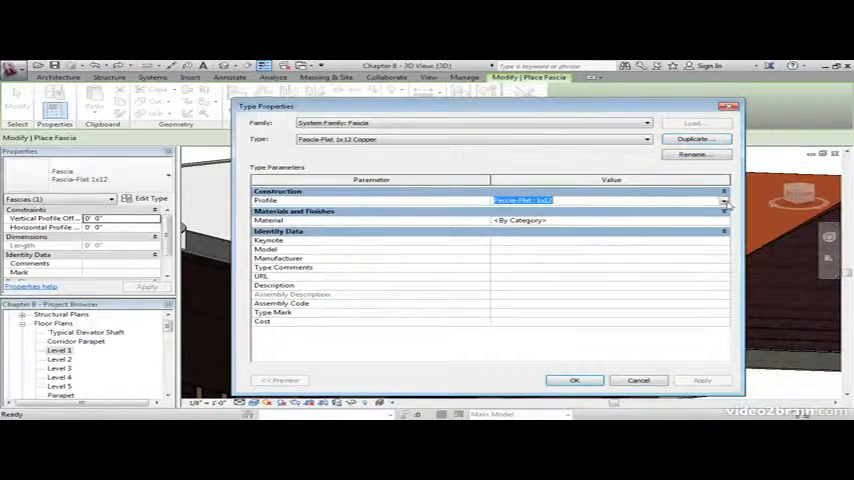
pyautogui.click(724, 200)
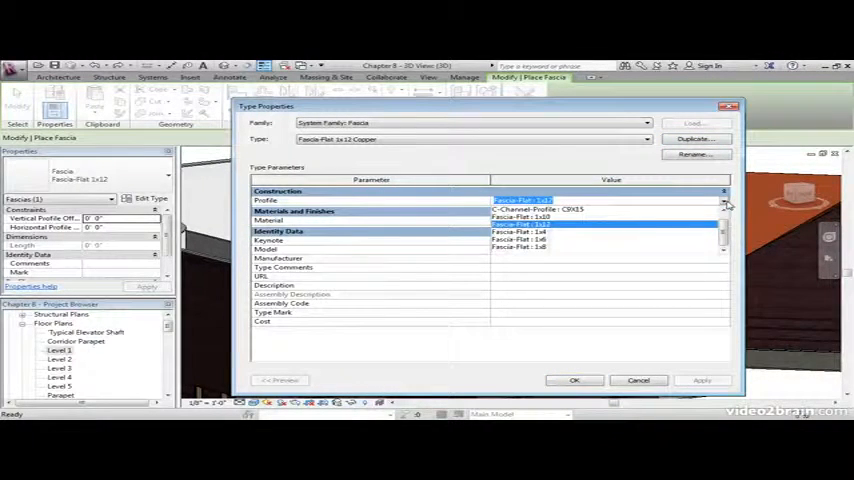